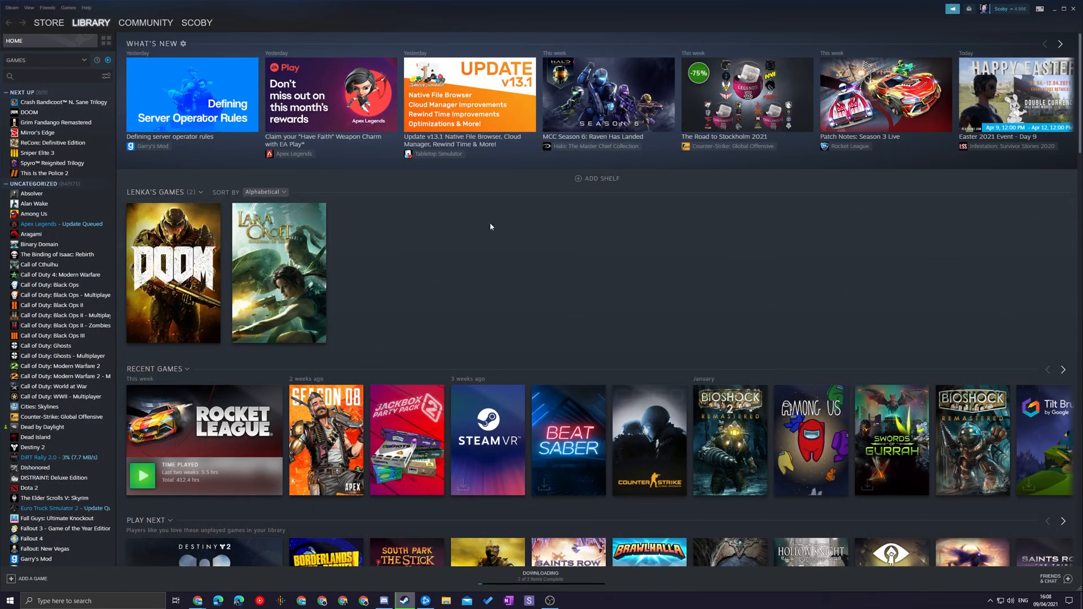
mouse_move(397, 261)
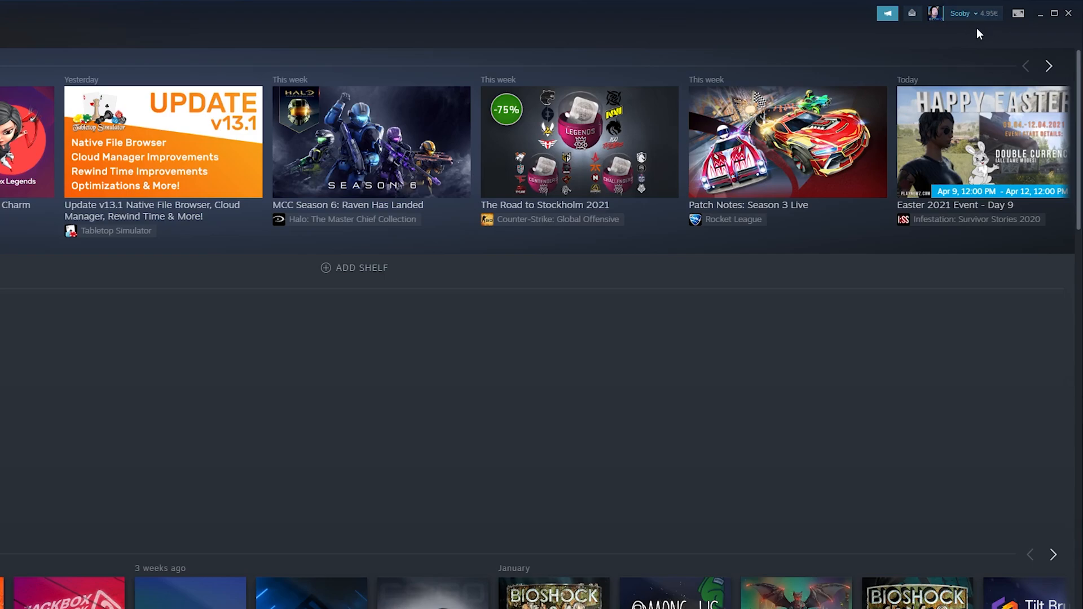
mouse_move(1017, 14)
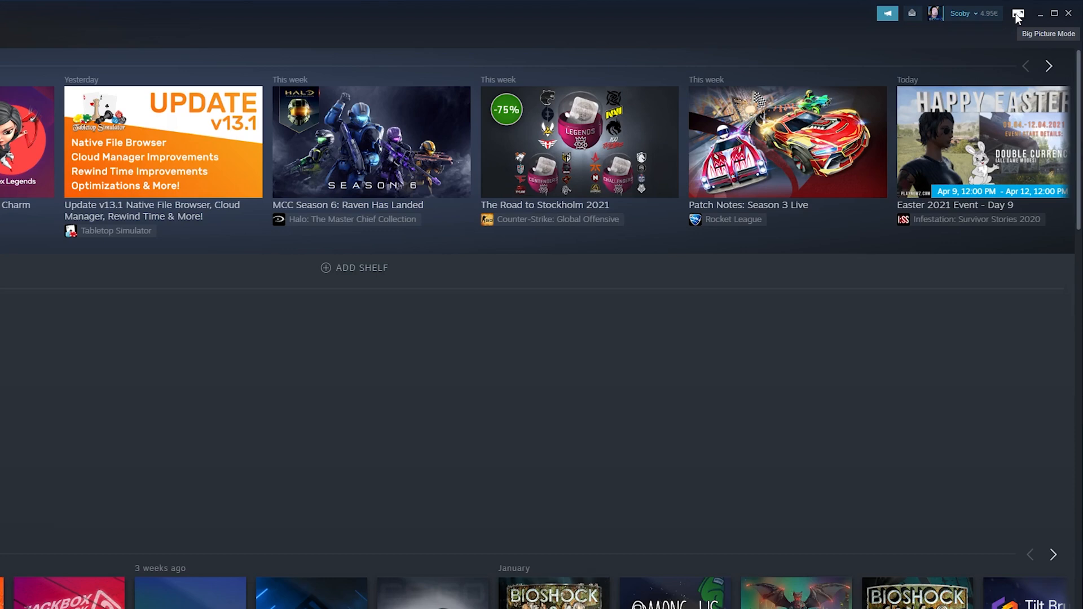
Switch Steam into full-screen Big Picture Mode from the top-right icon
left_click(1016, 13)
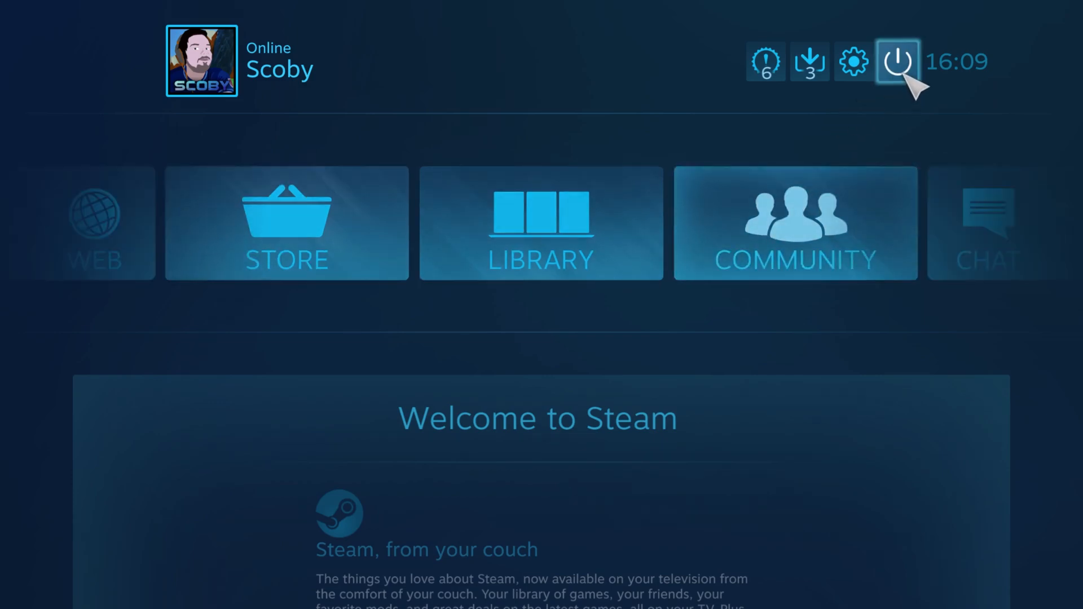
Exit Big Picture from the power menu and restore the regular Steam library window
left_click(898, 61)
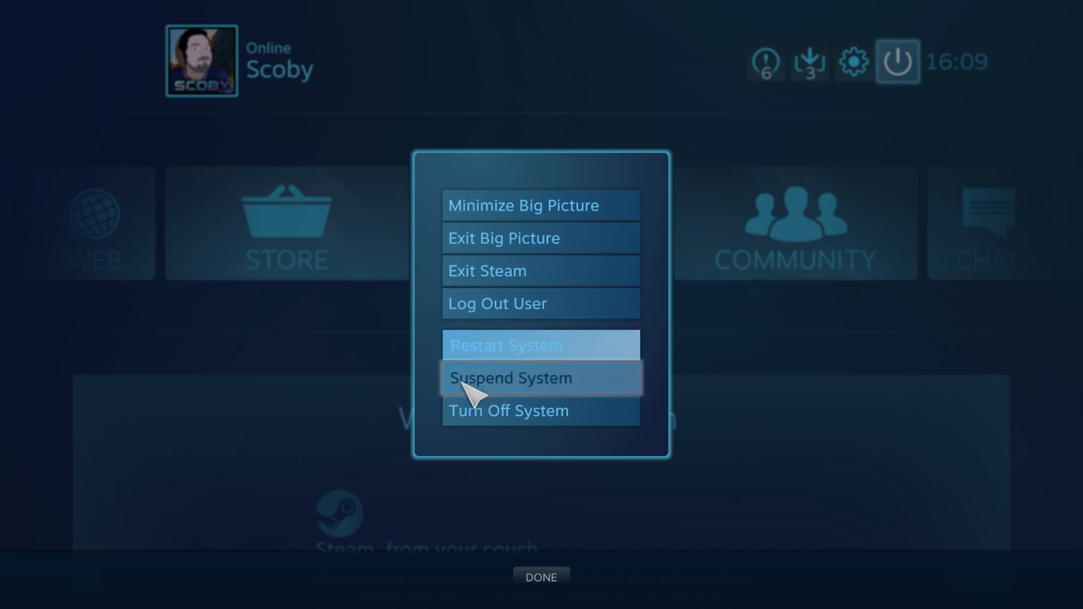
mouse_move(546, 410)
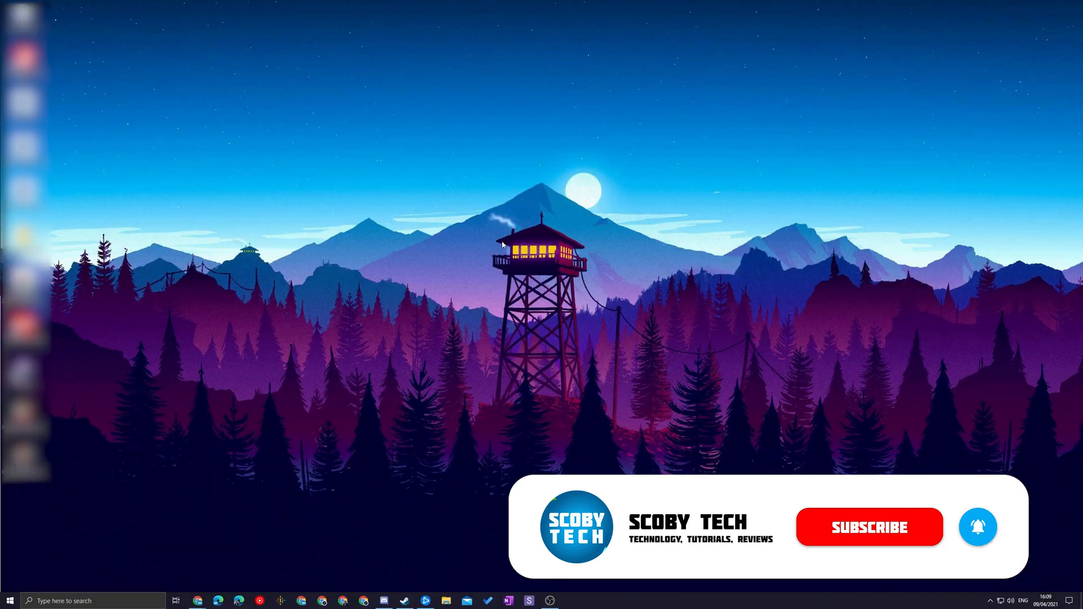
left_click(403, 600)
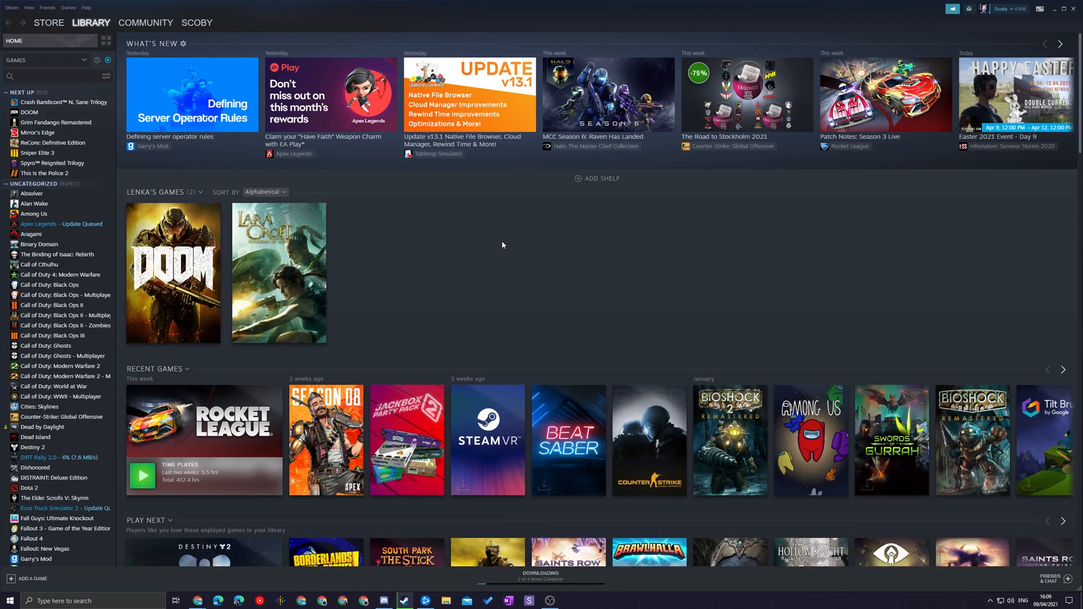